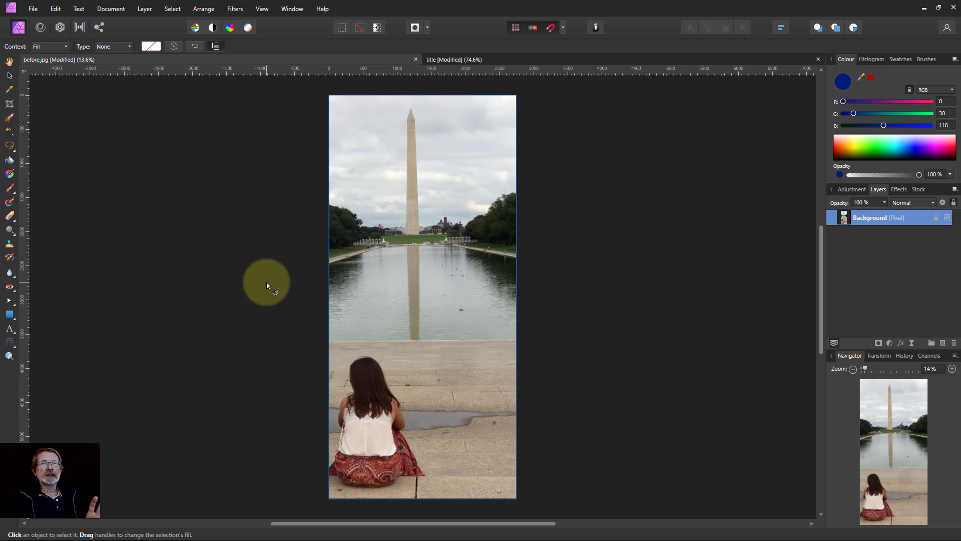
mouse_move(584, 289)
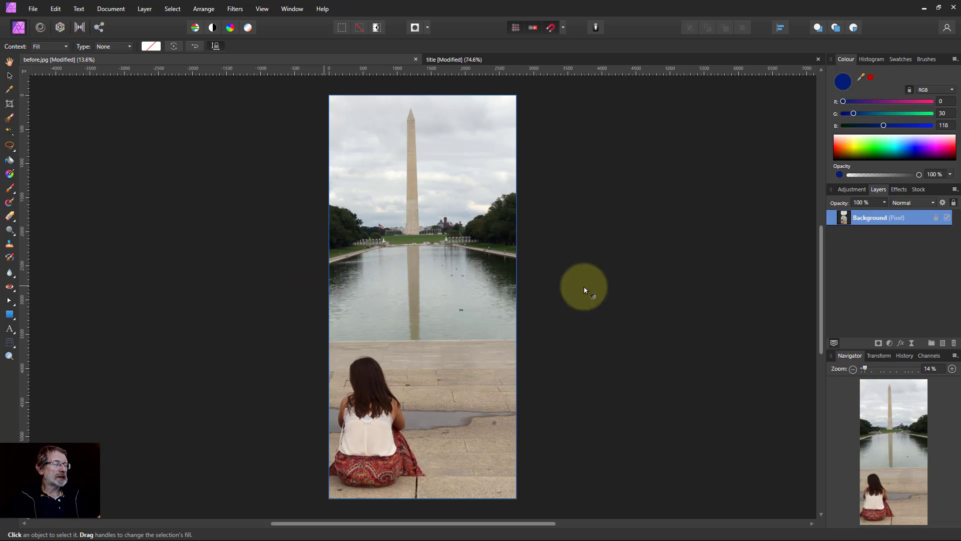
mouse_move(897, 350)
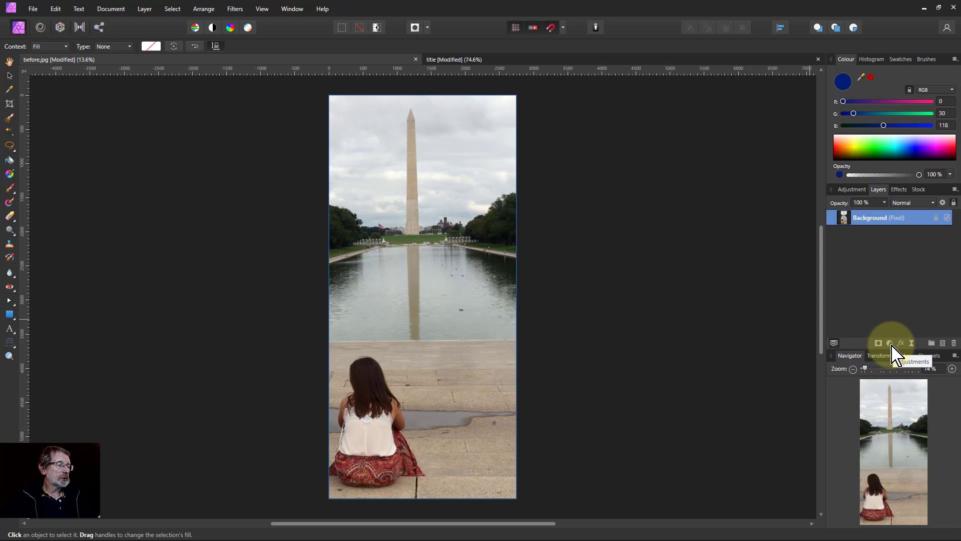
Step: Add a Curves adjustment above the photo and blend it in Pin Light
left_click(889, 343)
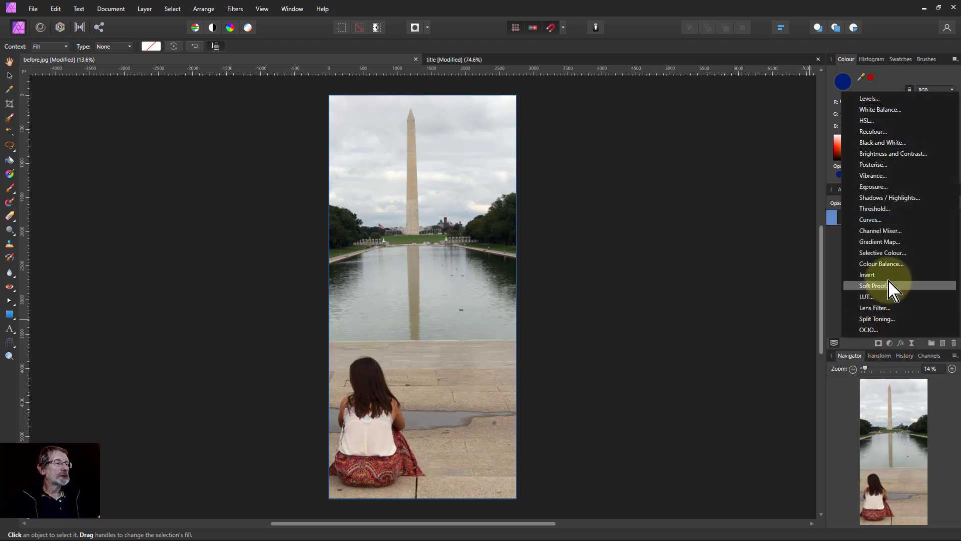
left_click(870, 219)
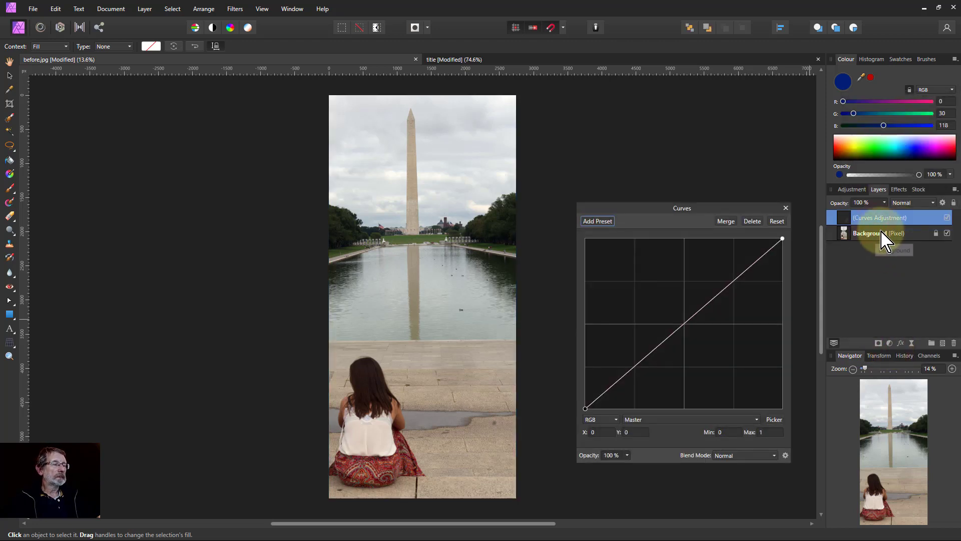
left_click(913, 202)
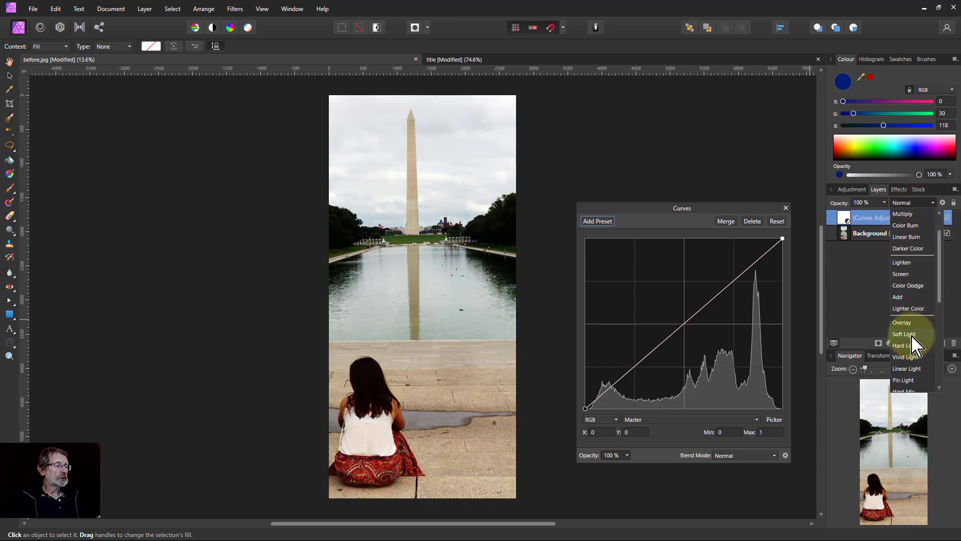
left_click(904, 379)
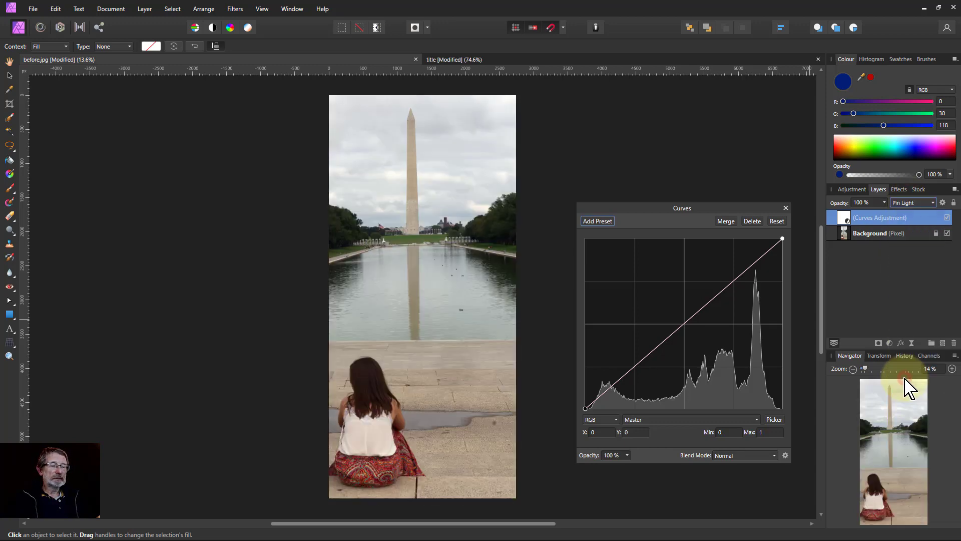
Step: Pull the curve down to darken the image, then delete the Curves adjustment
left_click(685, 324)
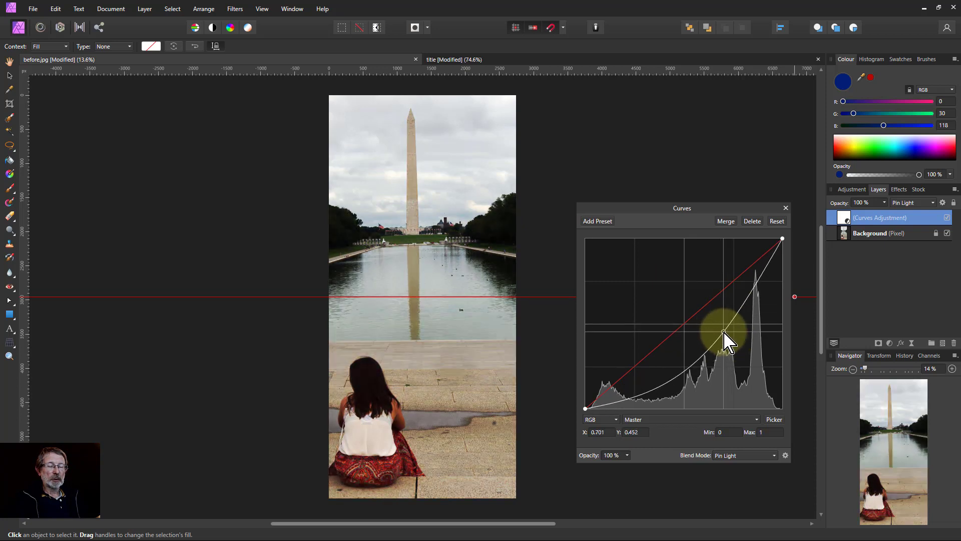
mouse_move(821, 297)
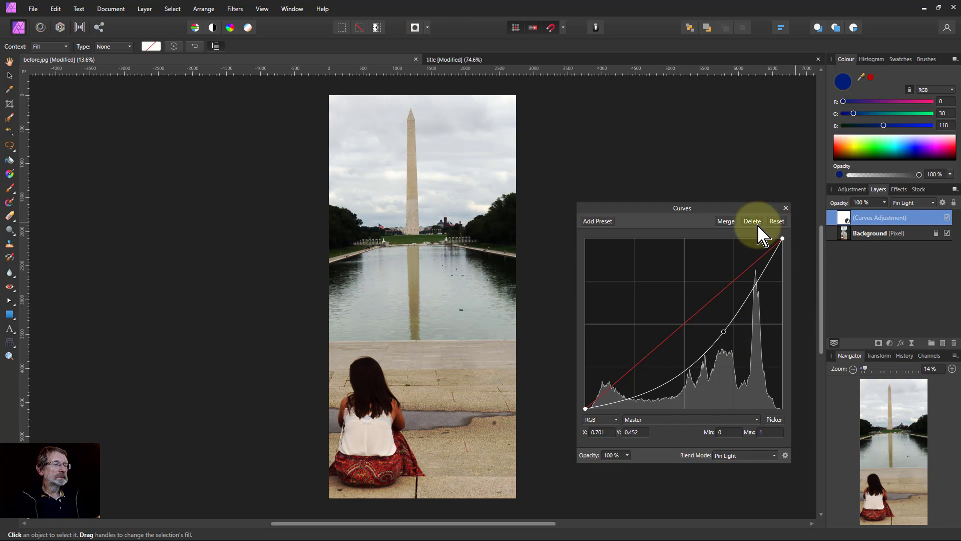
left_click(752, 221)
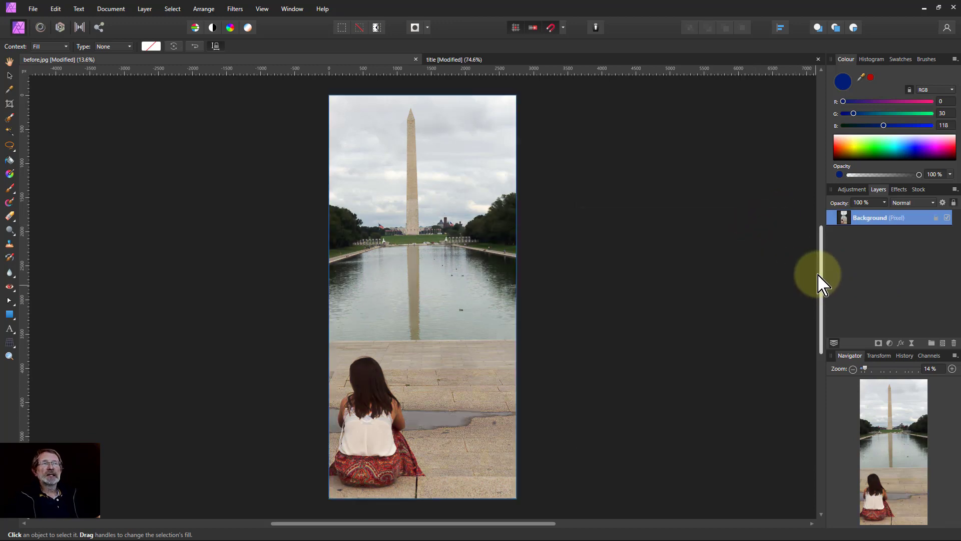
mouse_move(950, 312)
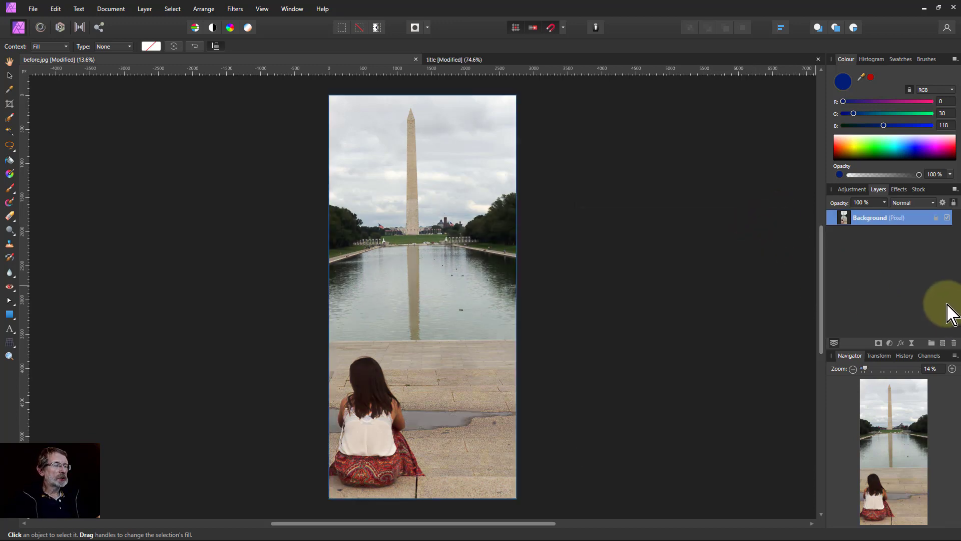
mouse_move(854, 306)
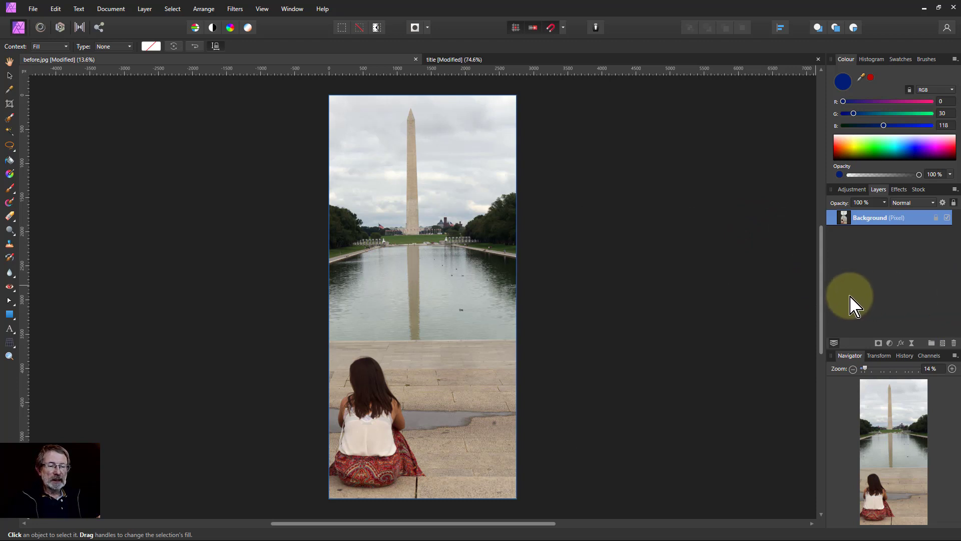
mouse_move(161, 46)
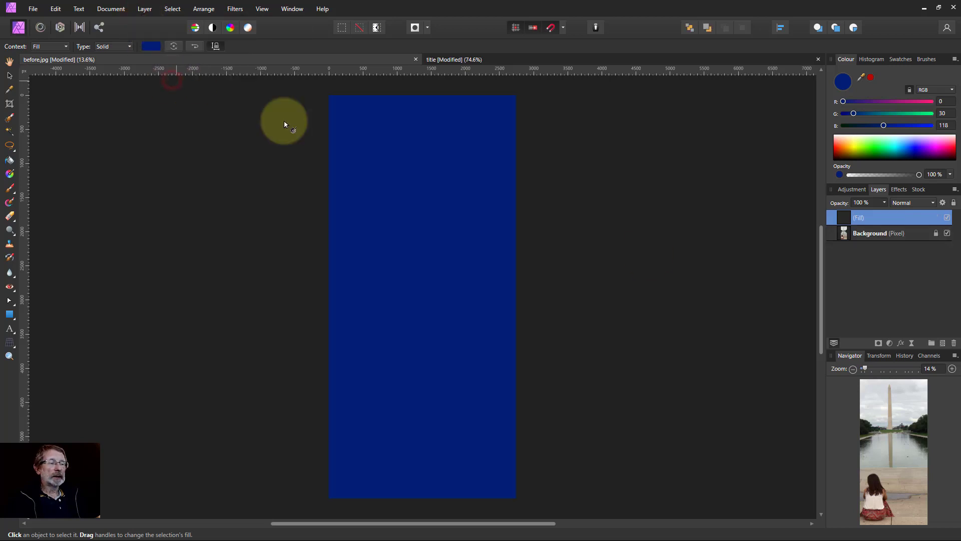
Step: Set the fill layer to Pin Light and recolour it light orange
left_click(912, 202)
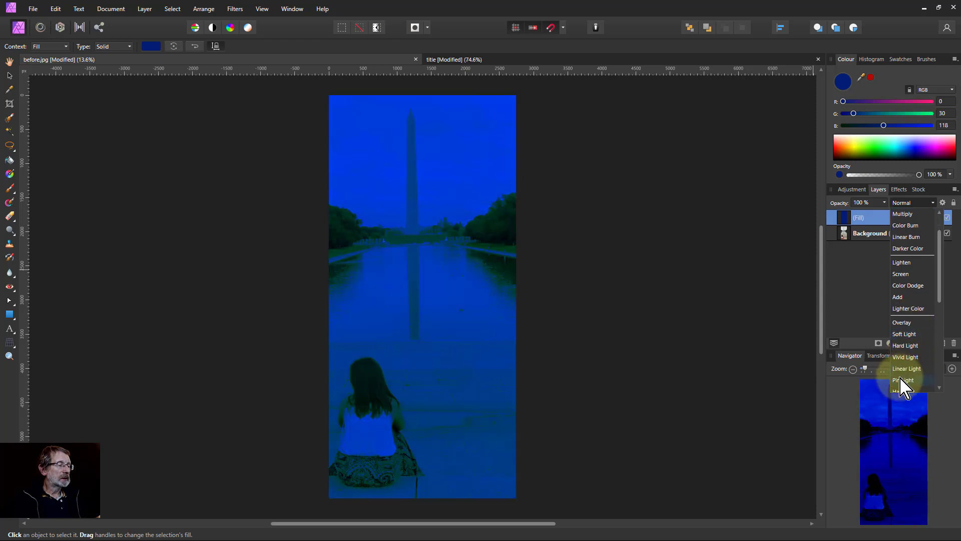
left_click(905, 379)
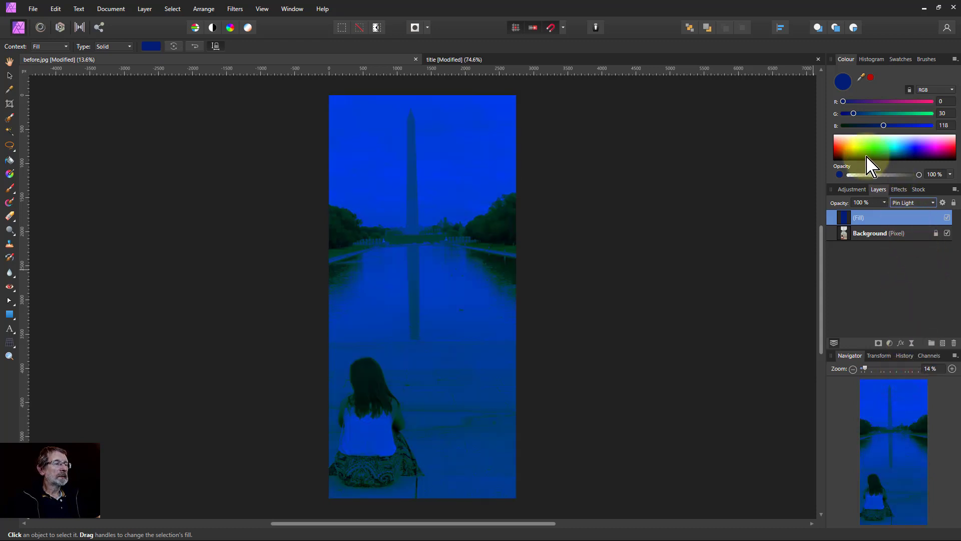
left_click(864, 147)
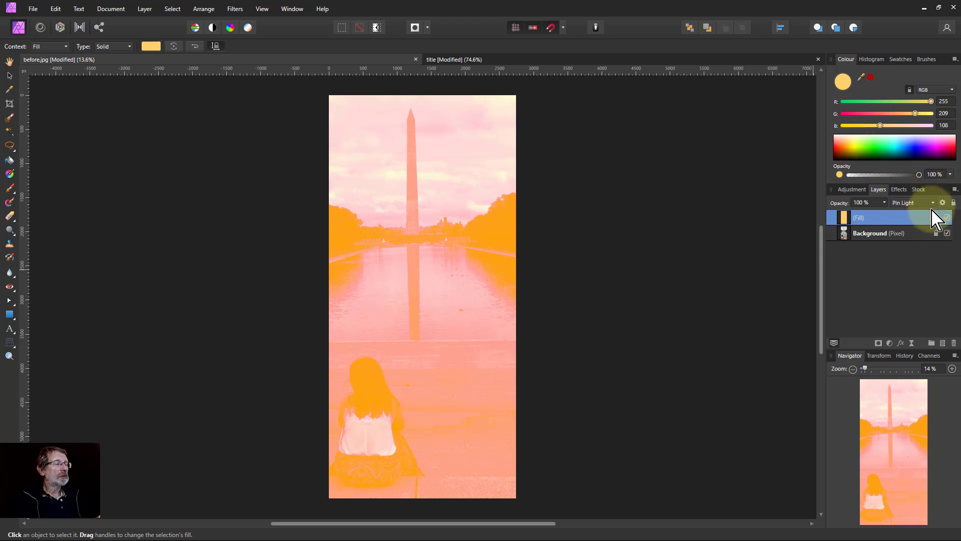
mouse_move(942, 202)
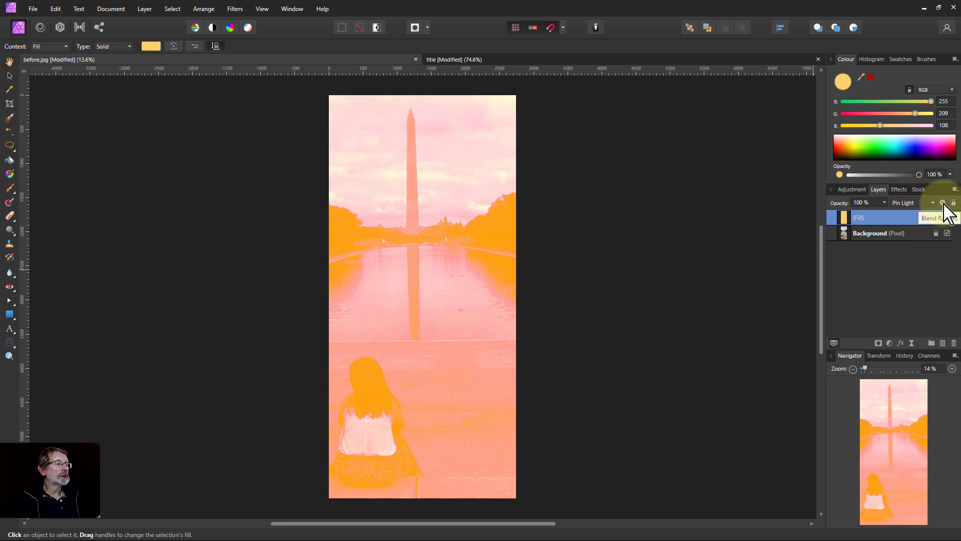
Step: In Blend Options recolour the top fill blue, invert its underlying ranges, then delete both fills
left_click(942, 202)
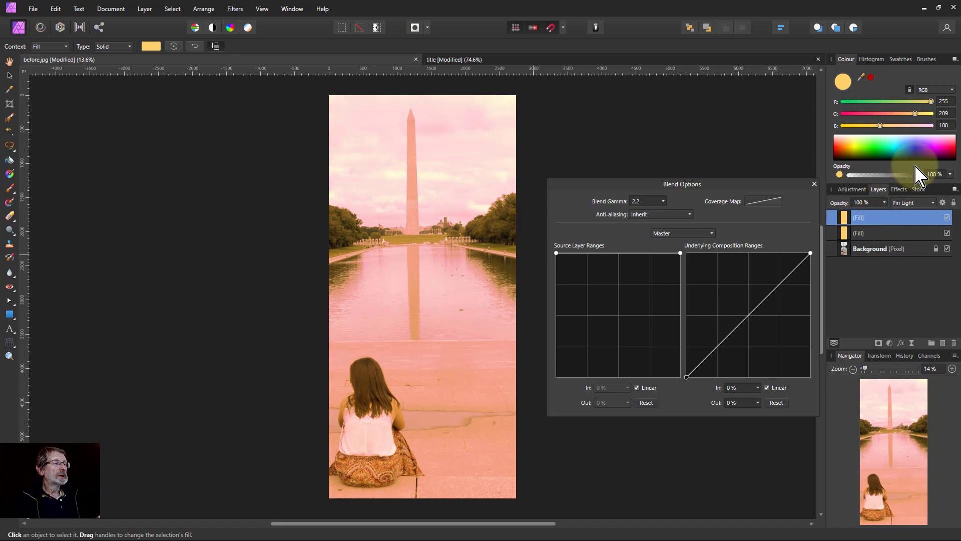
left_click(913, 156)
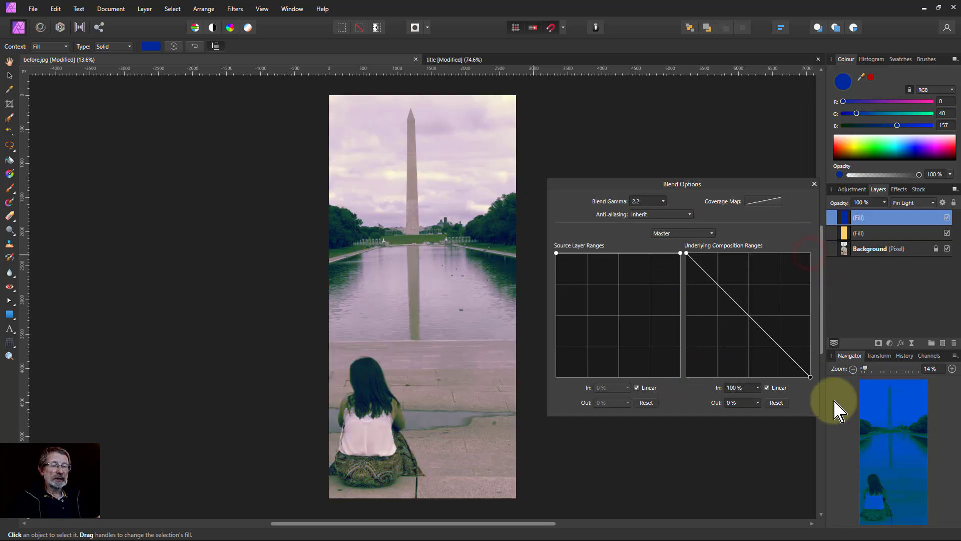
left_click(948, 217)
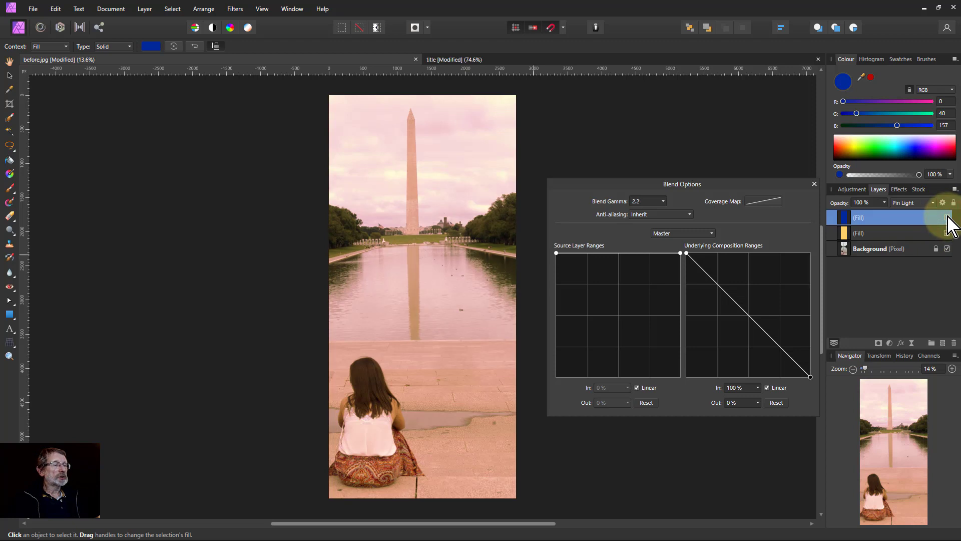
left_click(947, 217)
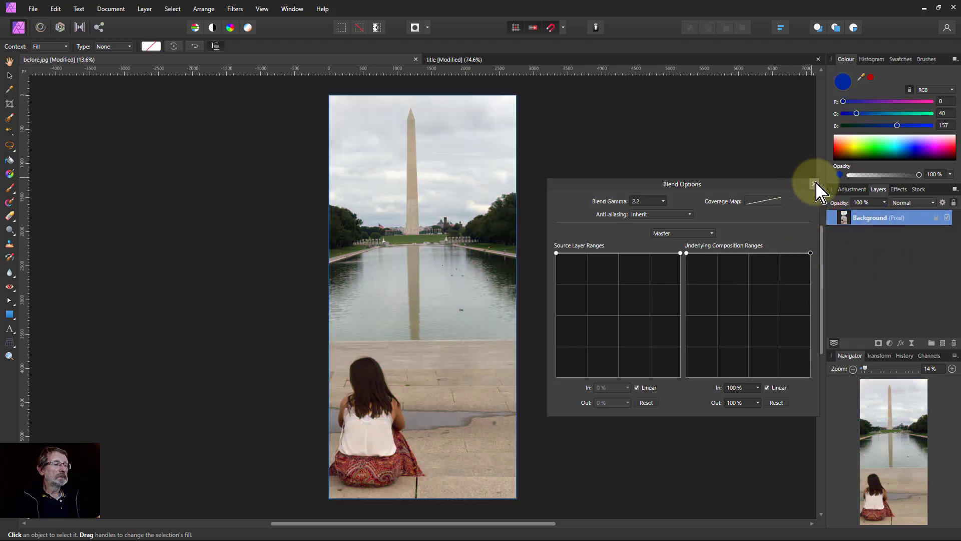
Step: Add an empty pixel layer and preview Perlin Noise on it, then cancel the filter
left_click(814, 184)
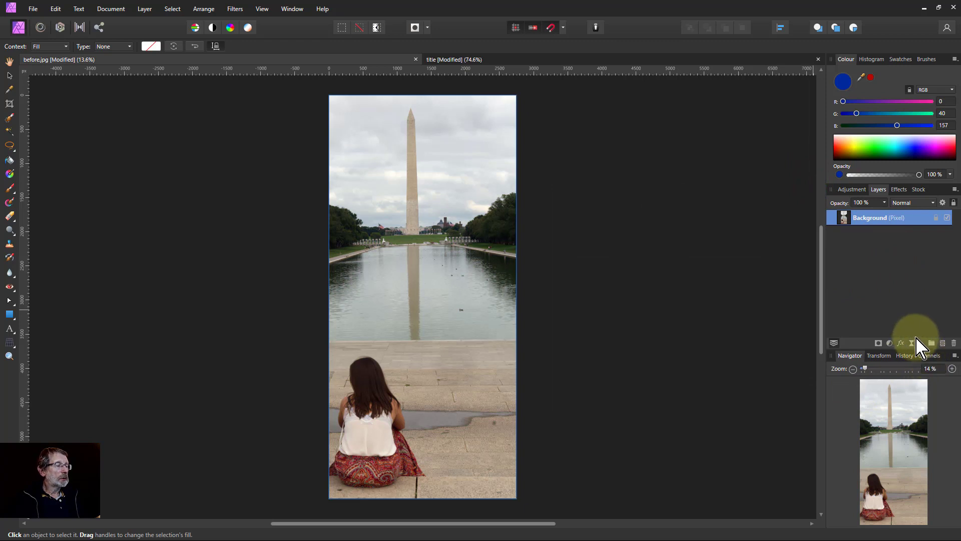
mouse_move(943, 343)
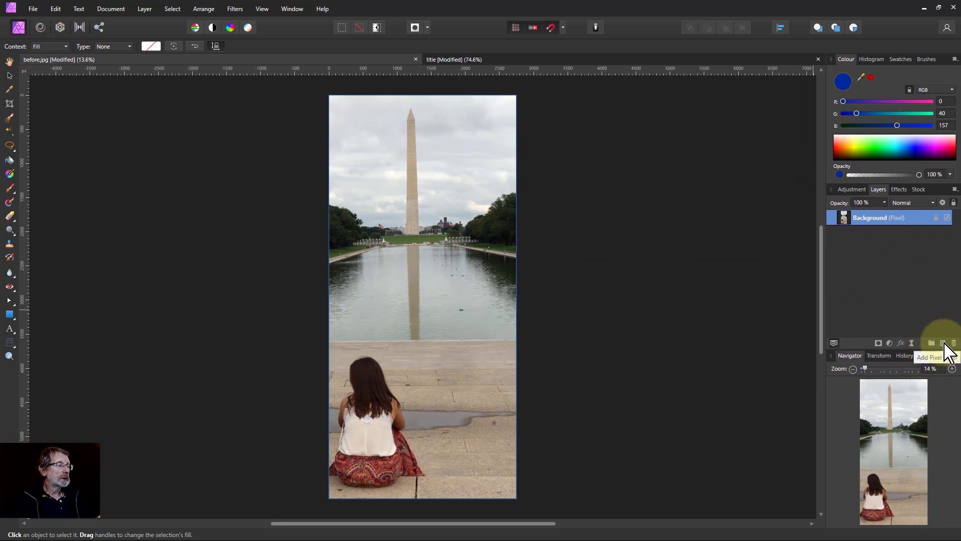
left_click(944, 343)
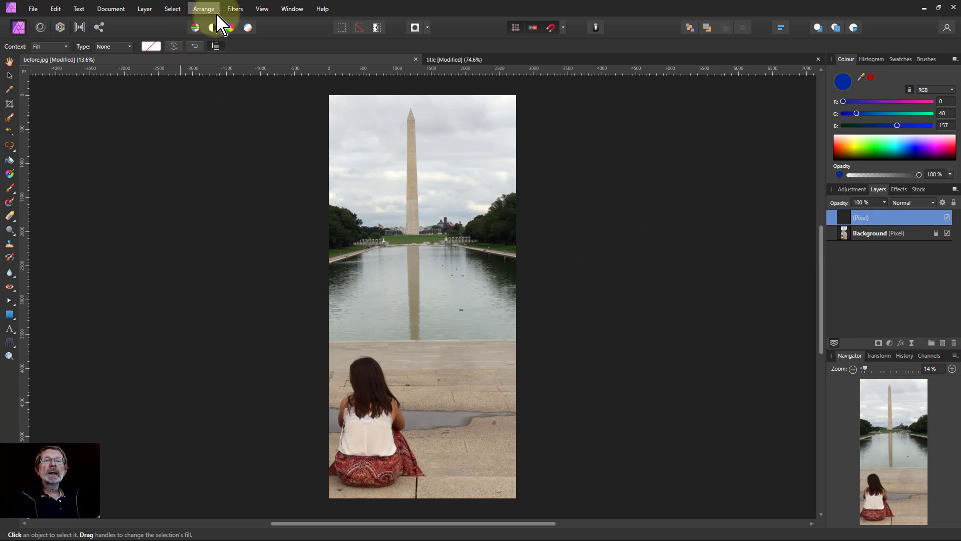
left_click(235, 9)
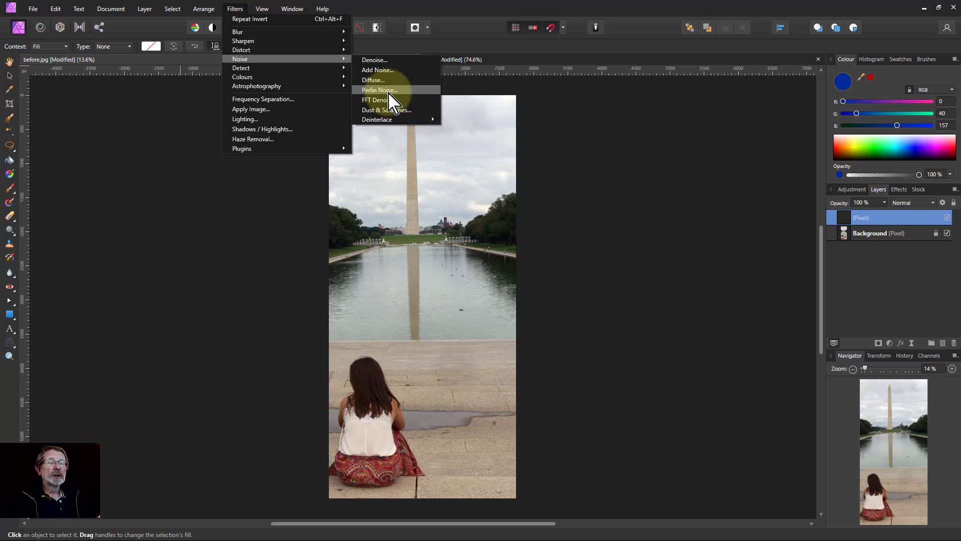
left_click(379, 90)
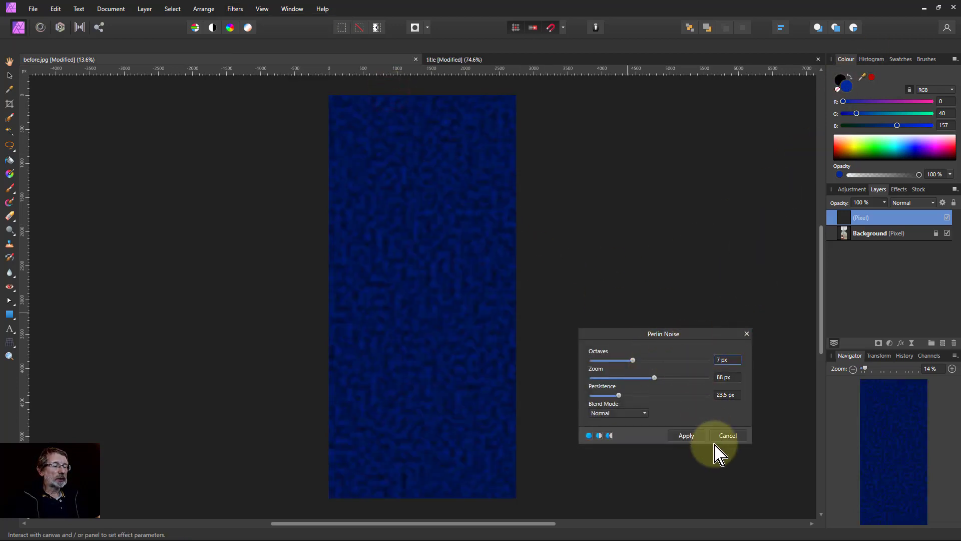
left_click(727, 436)
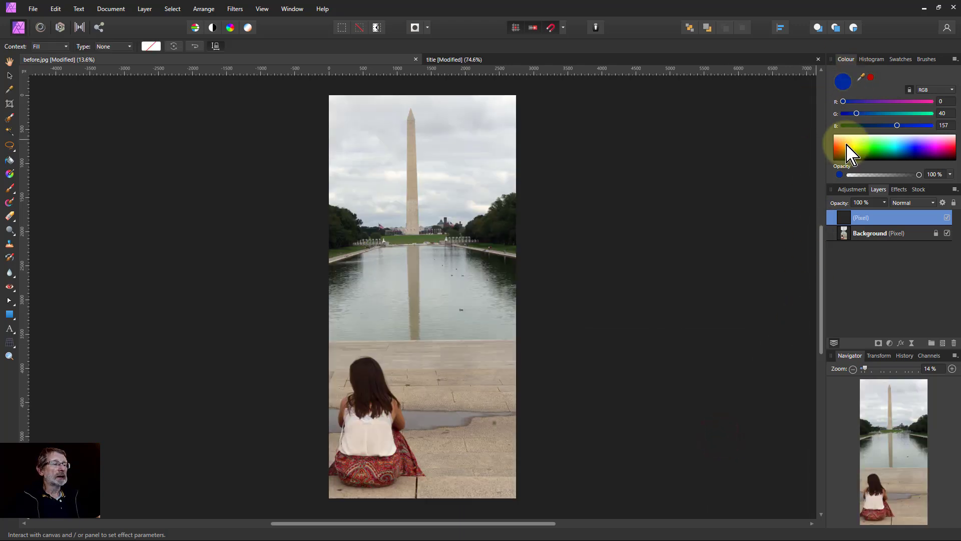
mouse_move(61, 276)
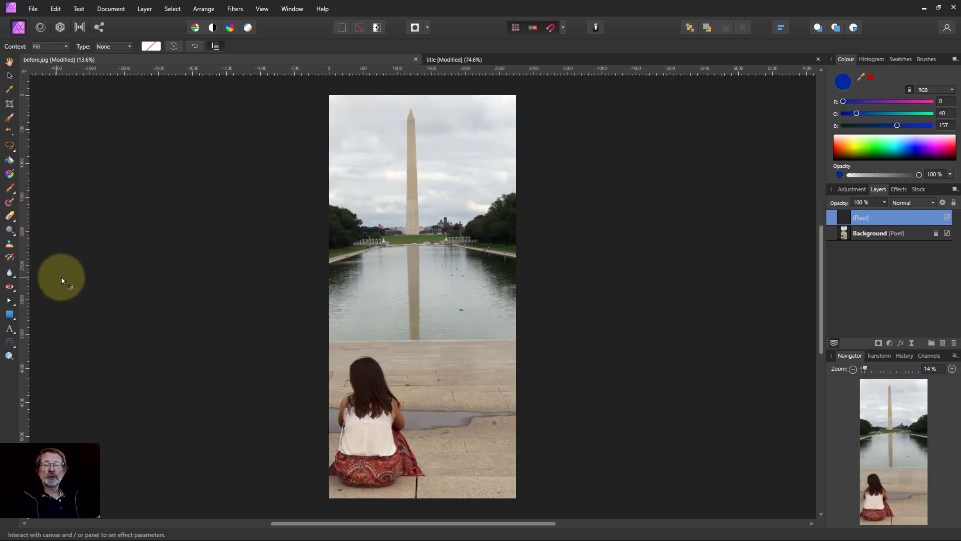
mouse_move(664, 162)
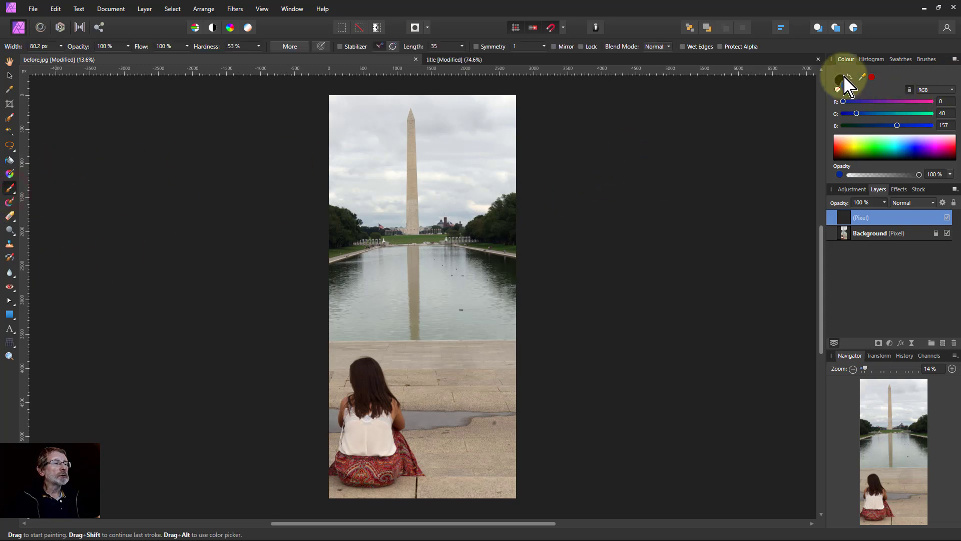
Step: With white as the colour, fill the layer with Perlin noise blended in Pin Light and apply it
left_click(878, 142)
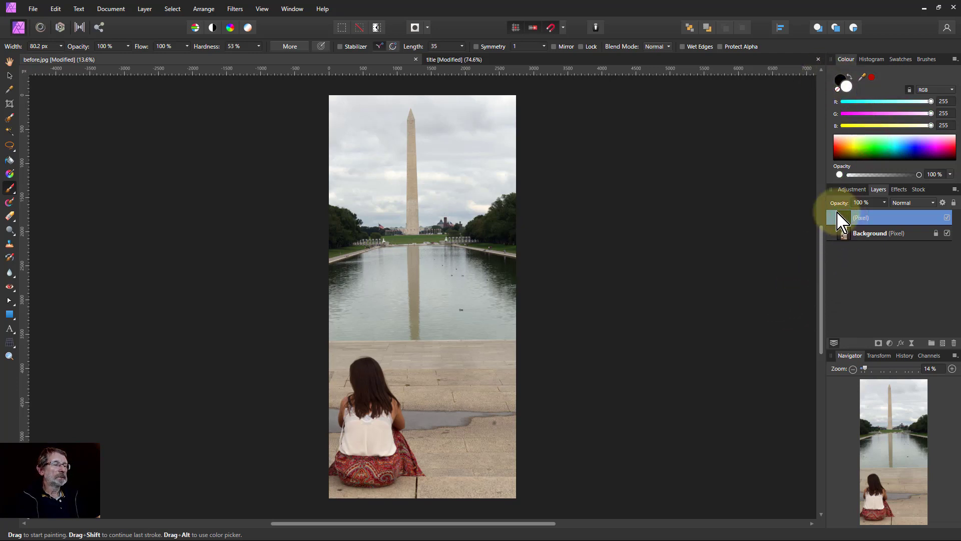
left_click(235, 9)
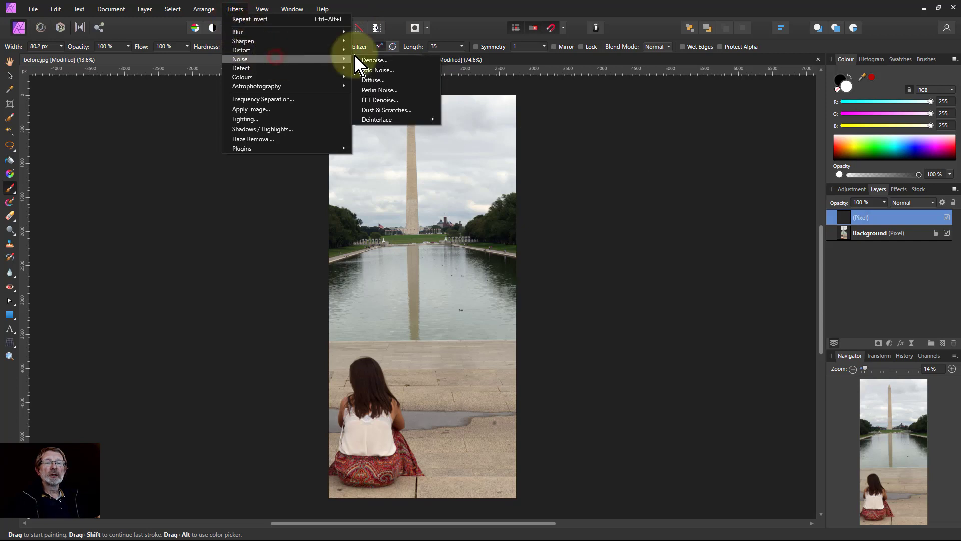
left_click(379, 90)
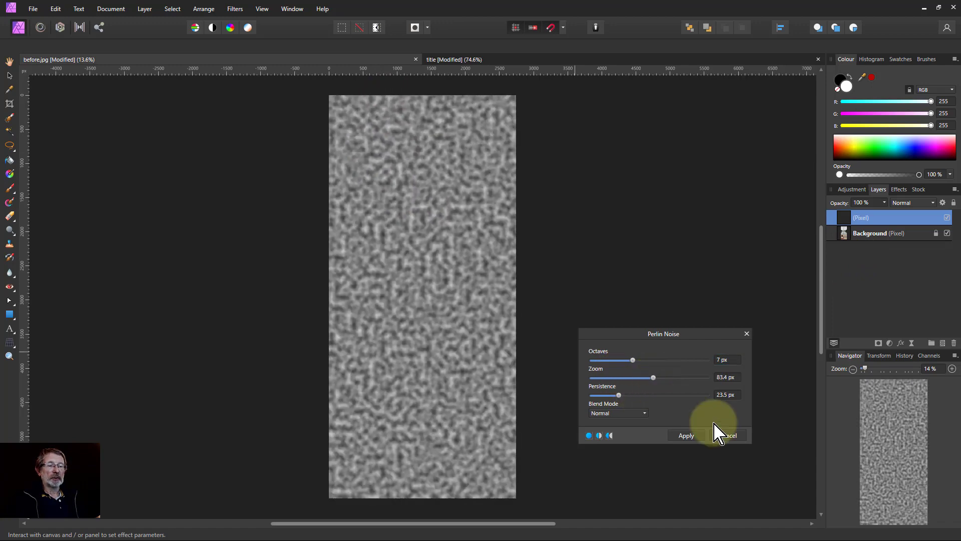
mouse_move(911, 222)
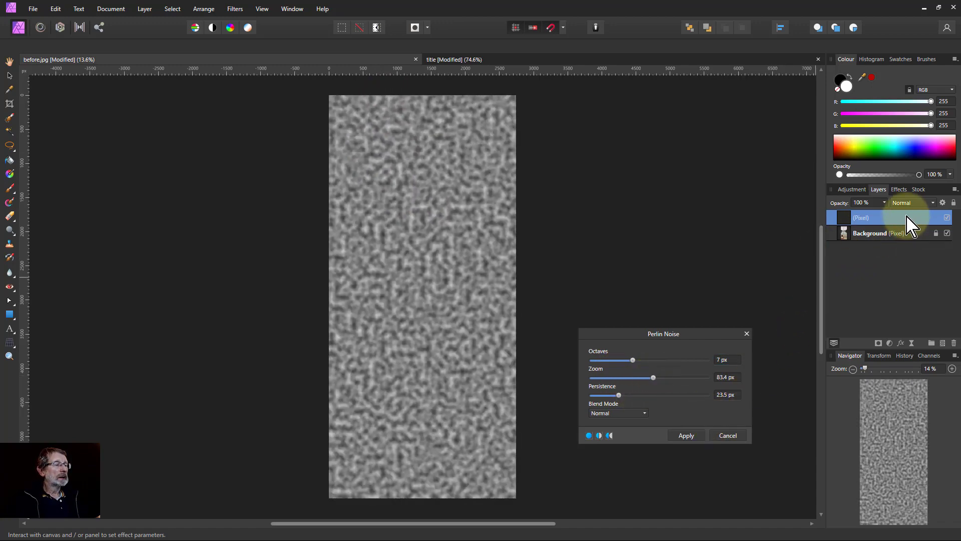
left_click(913, 202)
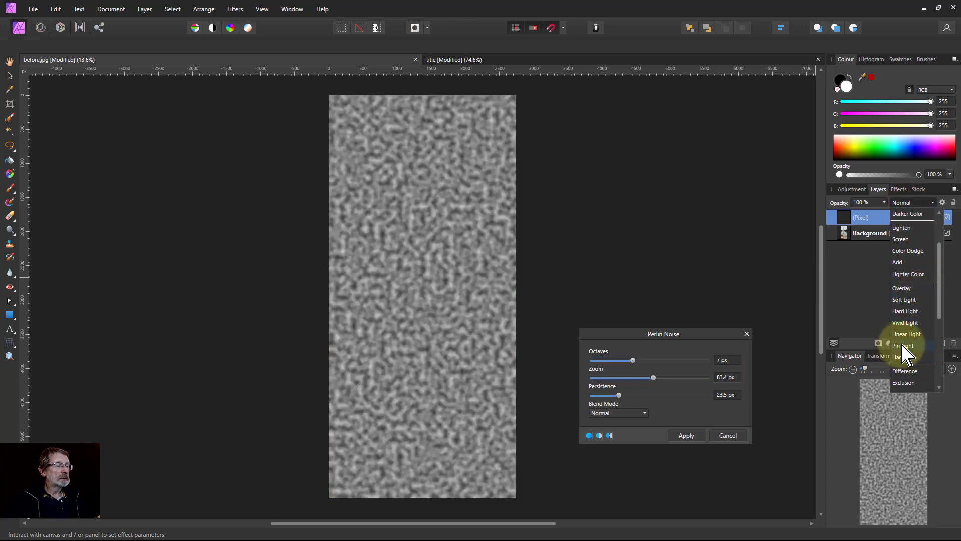
left_click(905, 346)
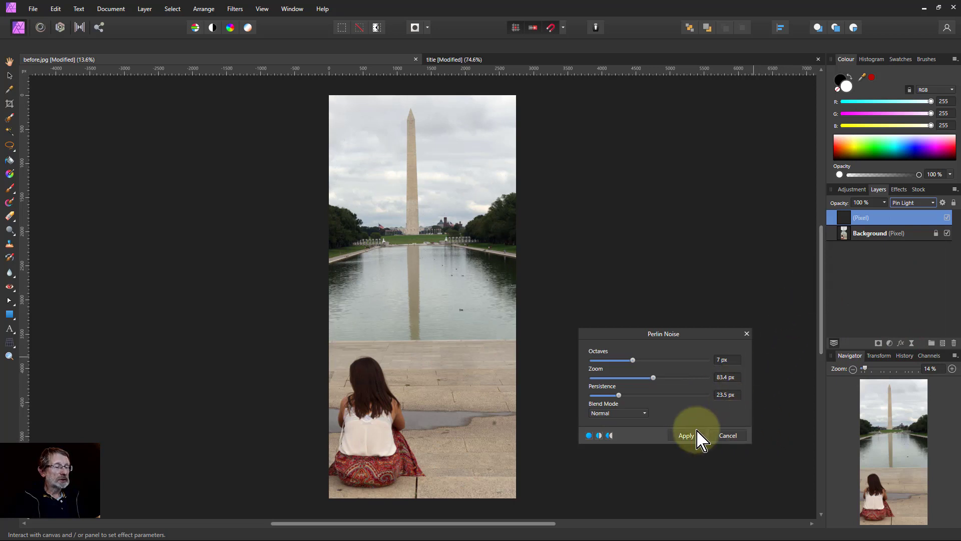
left_click(685, 436)
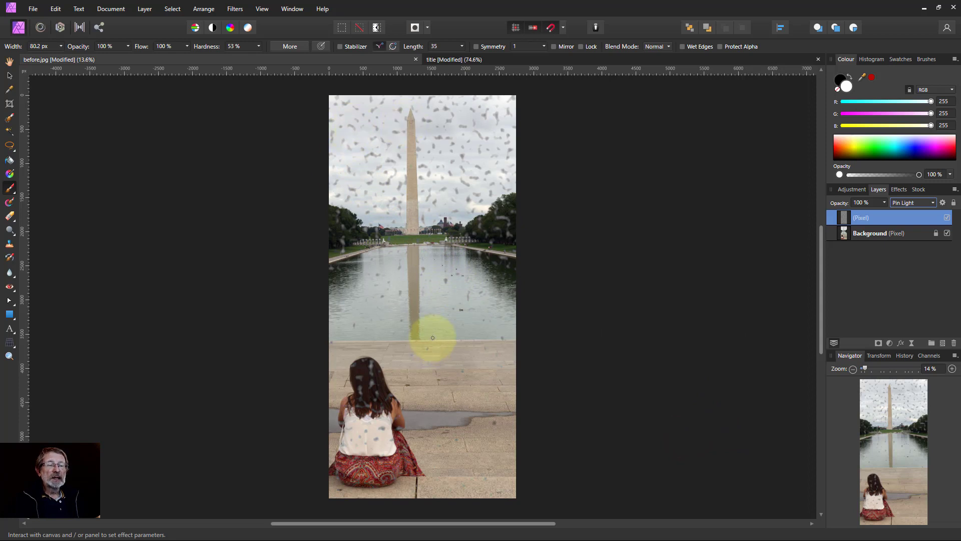
mouse_move(449, 341)
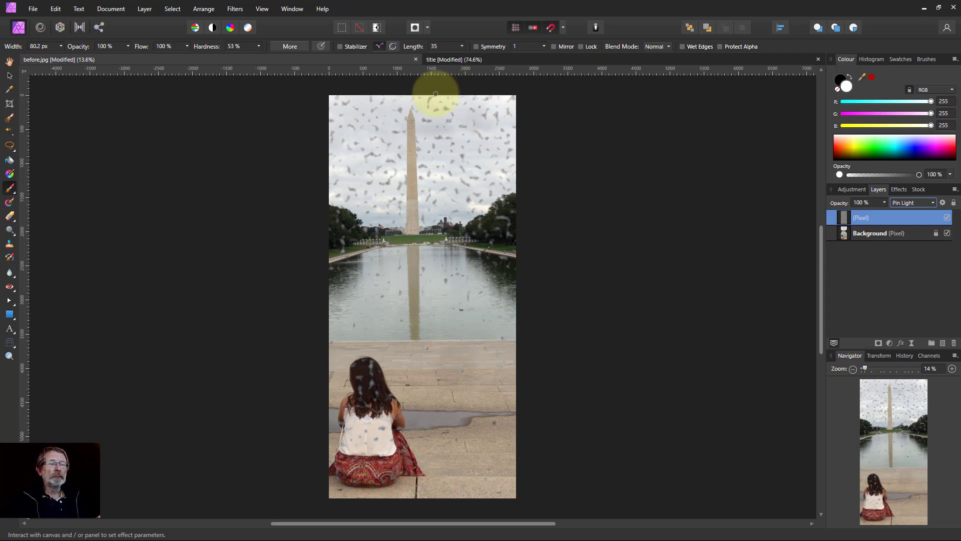
mouse_move(454, 291)
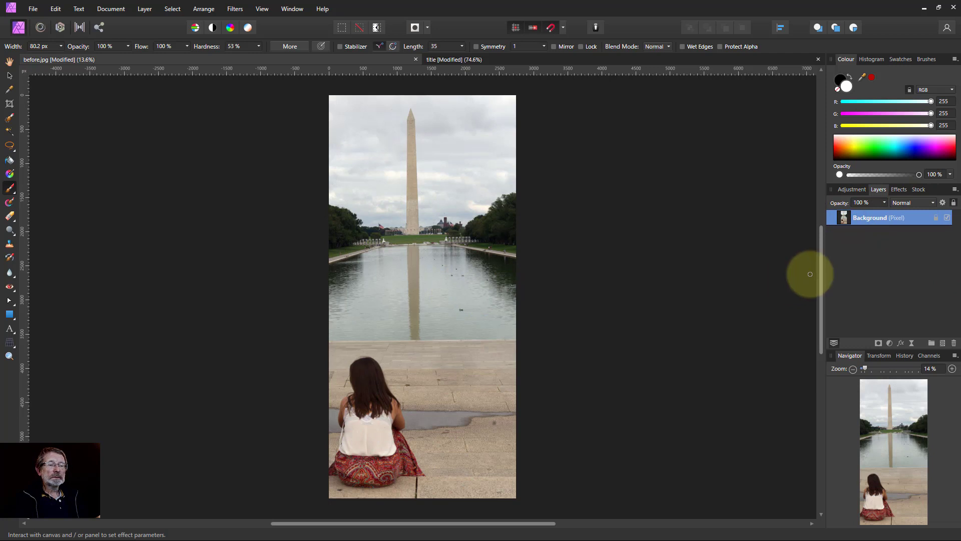
mouse_move(790, 256)
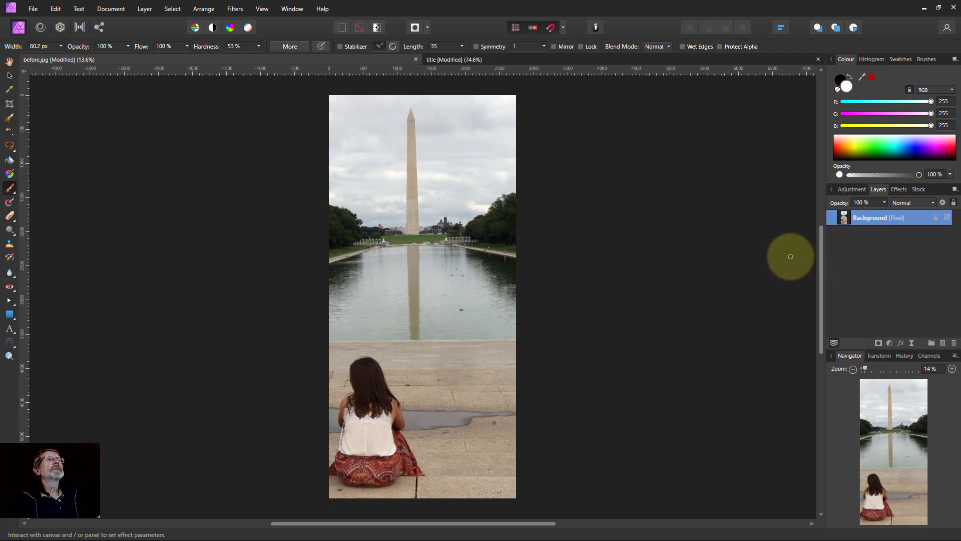
mouse_move(847, 238)
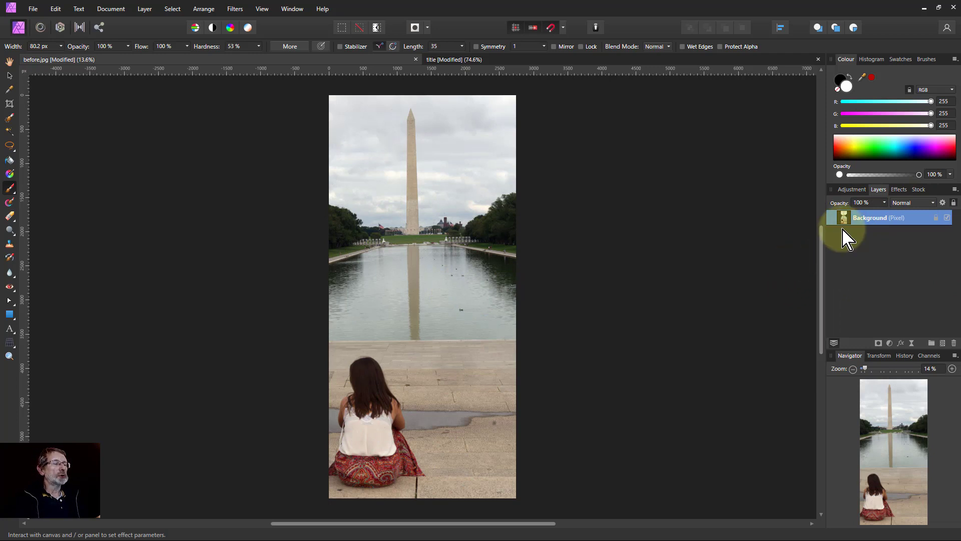
mouse_move(849, 230)
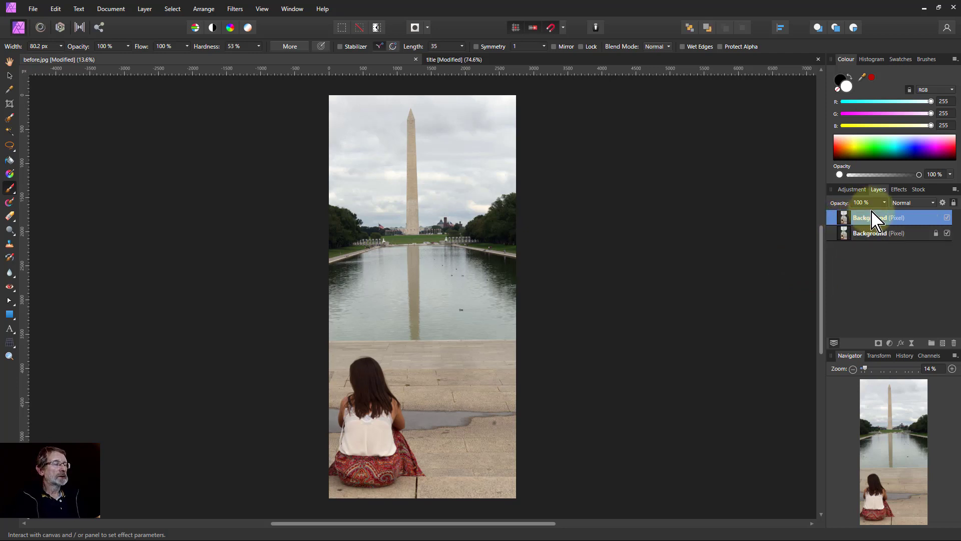
Step: Give the duplicated Background copy a blend mode that harshly shifts the photo's colours
left_click(913, 202)
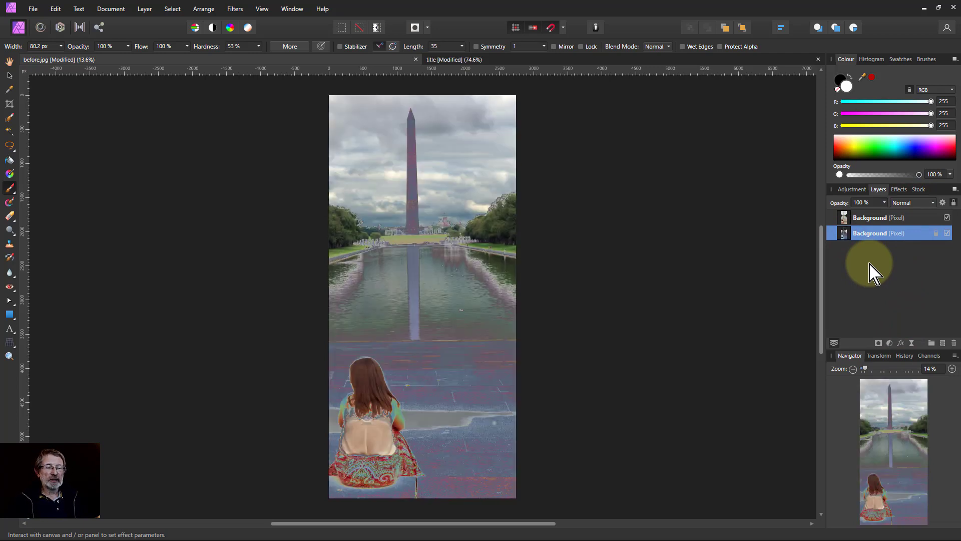
mouse_move(608, 434)
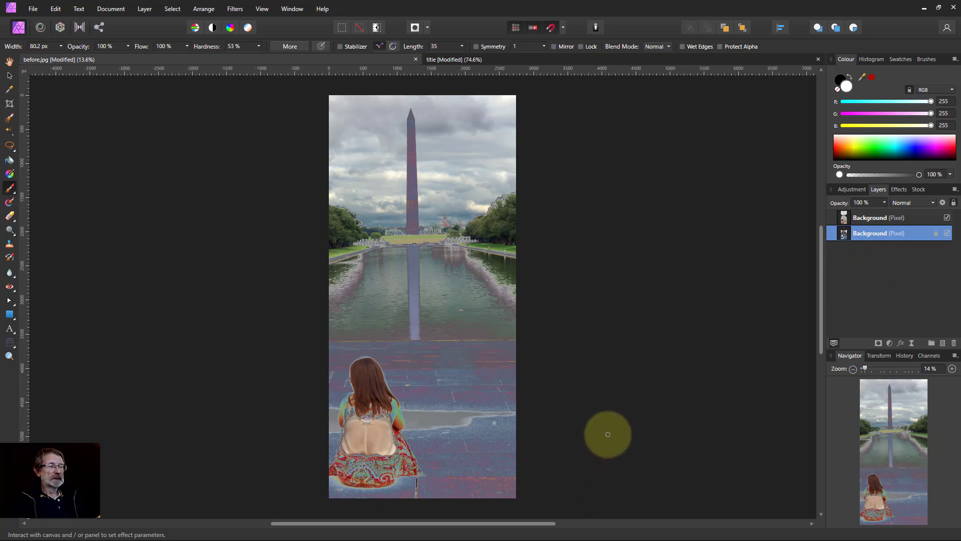
mouse_move(582, 266)
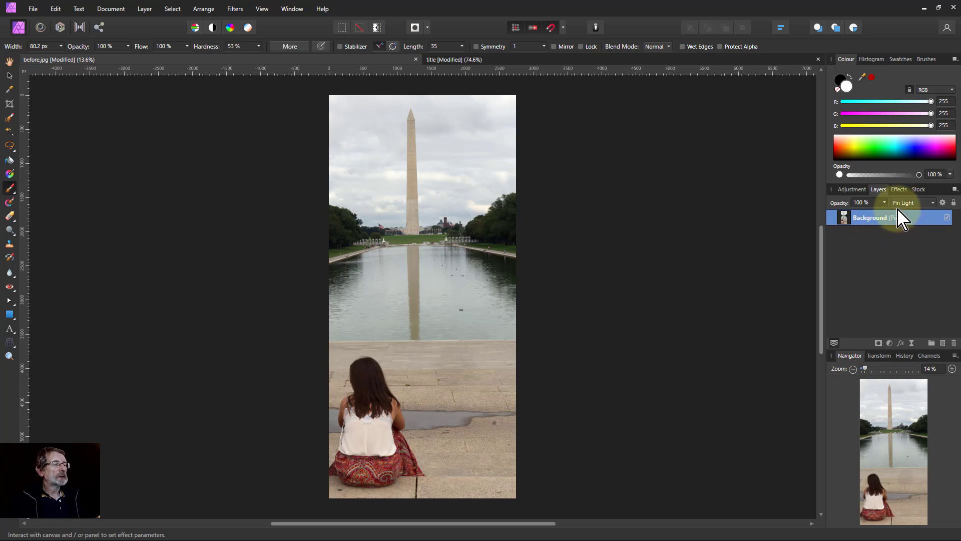
Step: Reset the photo to Normal, blend the top duplicate in Pin Light, and group the copies
left_click(910, 202)
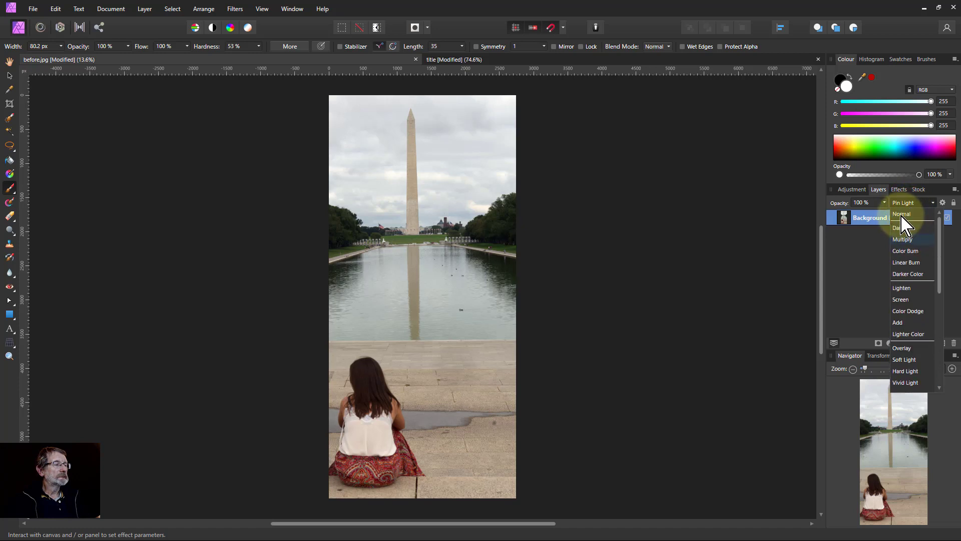
left_click(901, 214)
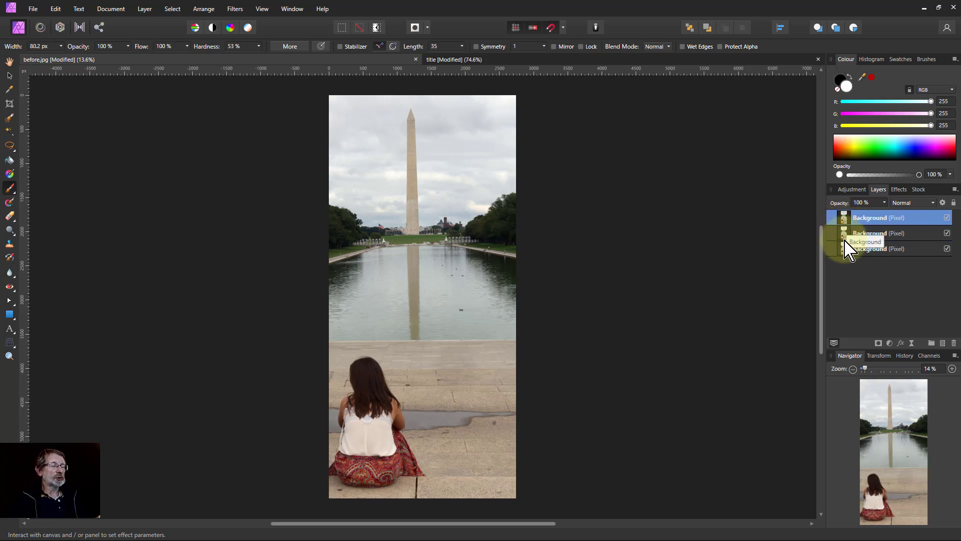
mouse_move(855, 252)
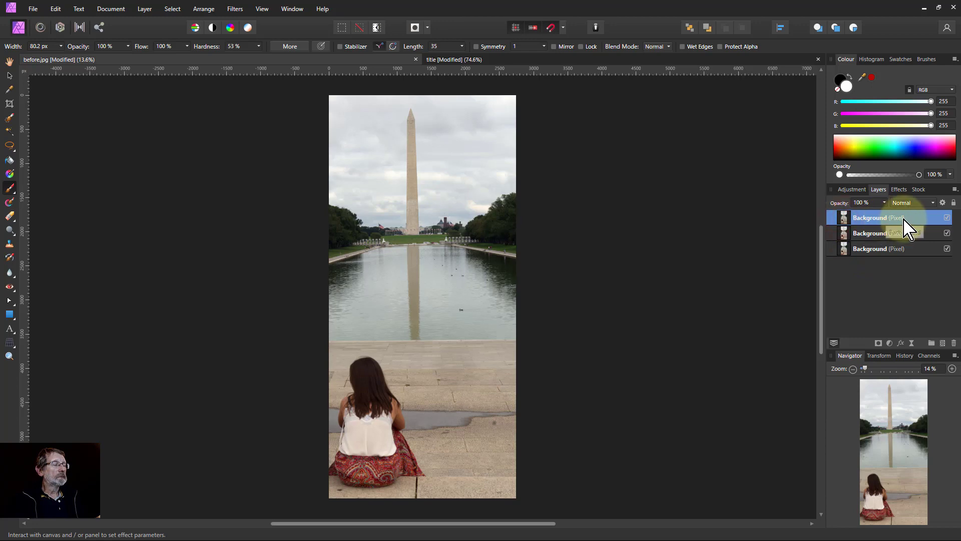
left_click(913, 202)
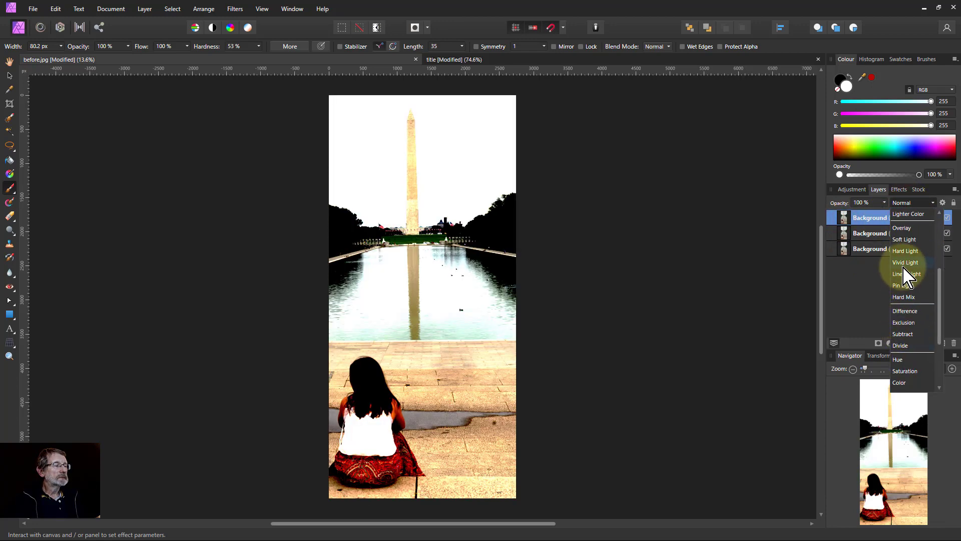
left_click(897, 285)
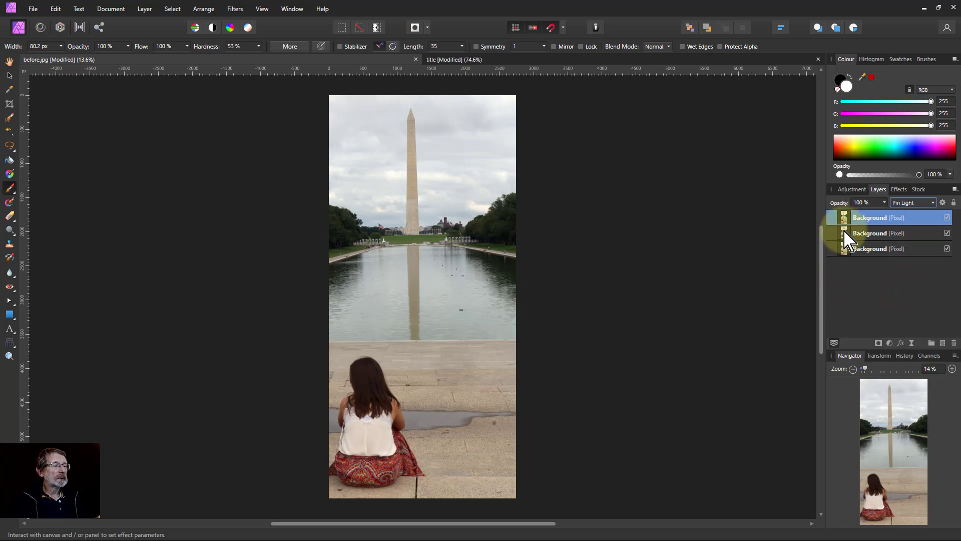
left_click(870, 234)
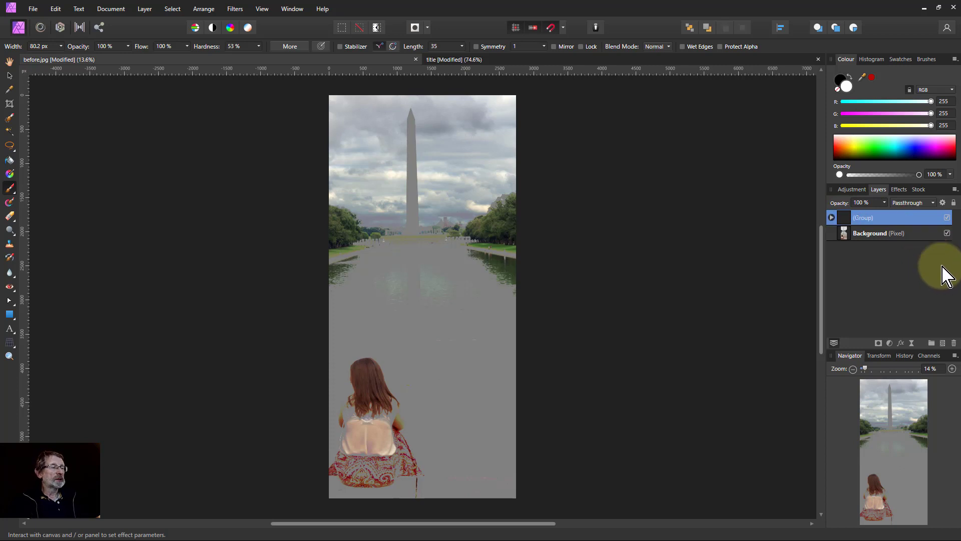
Step: Change the group's blend mode from Passthrough to Overlay for stronger contrast
left_click(913, 202)
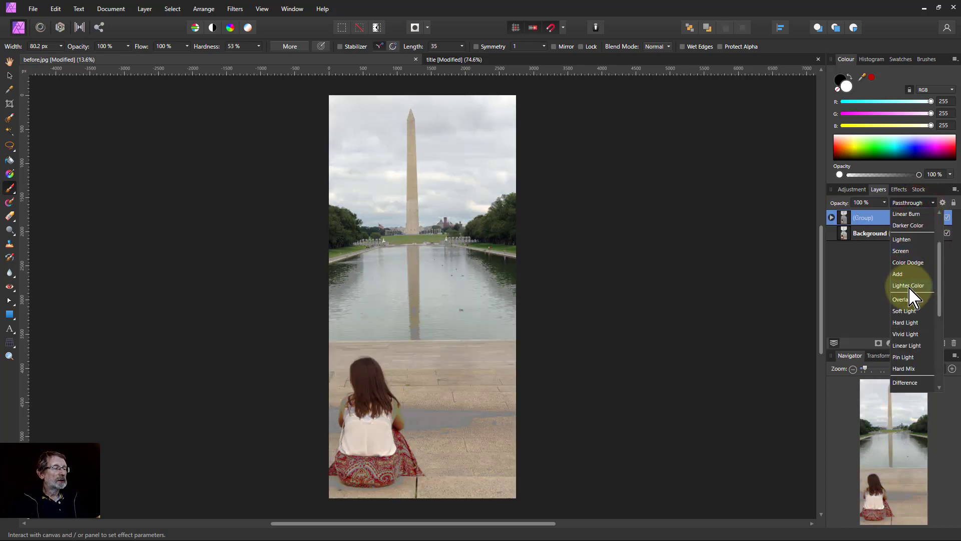
mouse_move(905, 310)
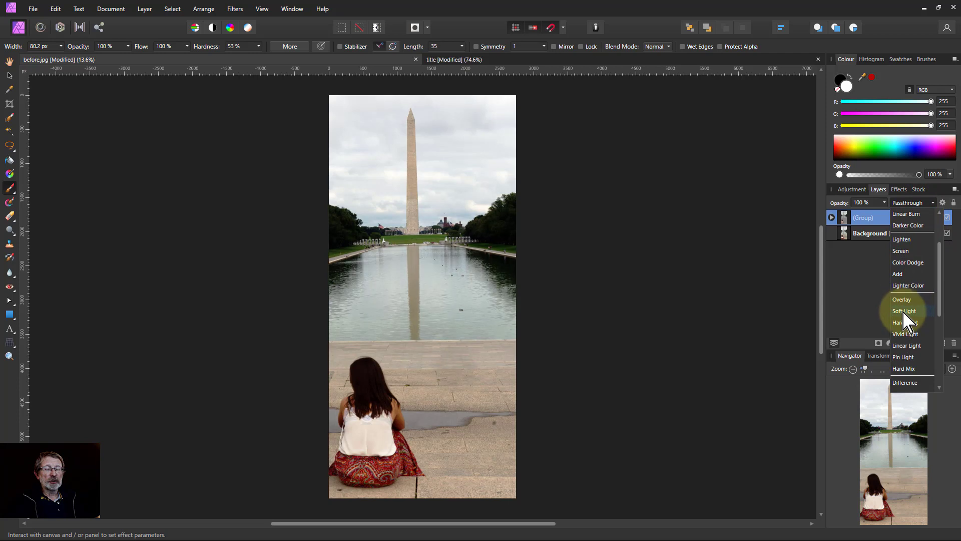
left_click(902, 299)
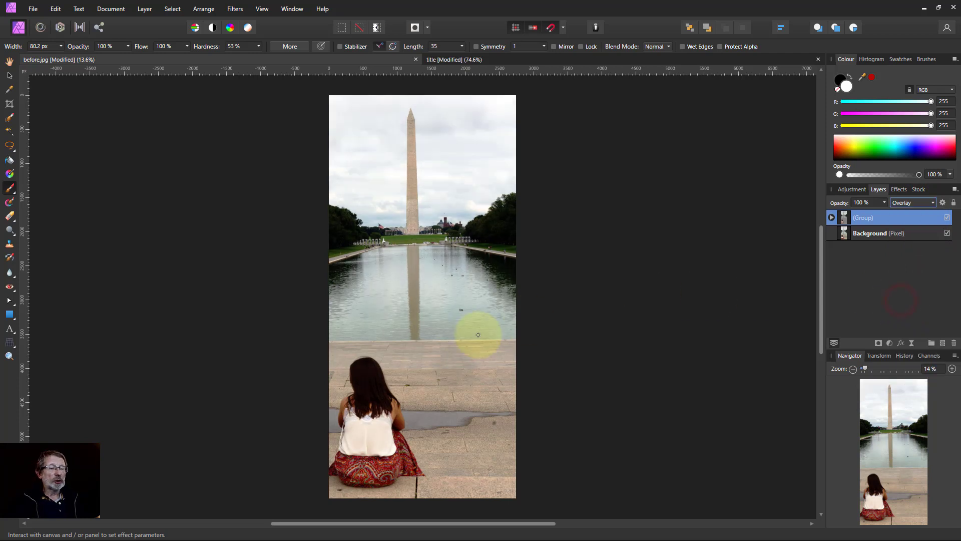
mouse_move(499, 392)
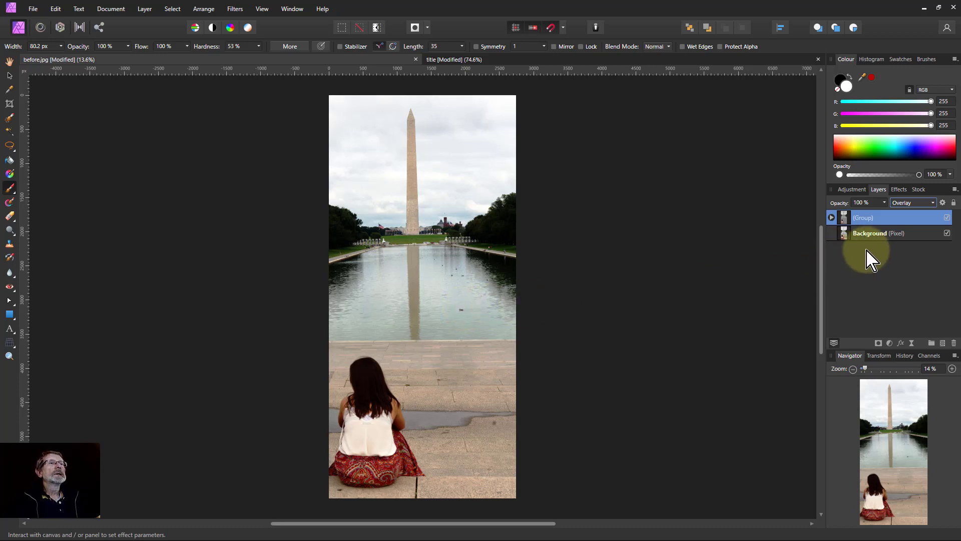
mouse_move(741, 263)
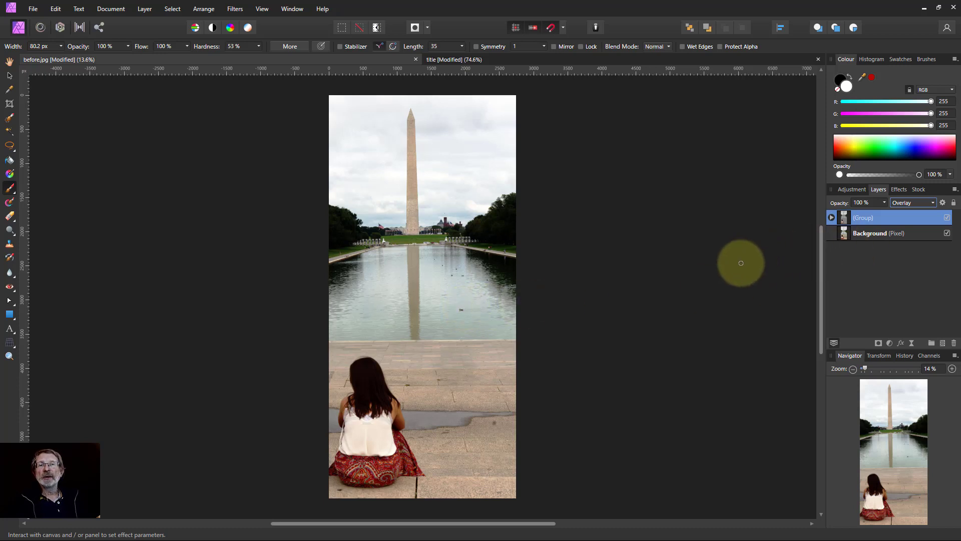
mouse_move(762, 257)
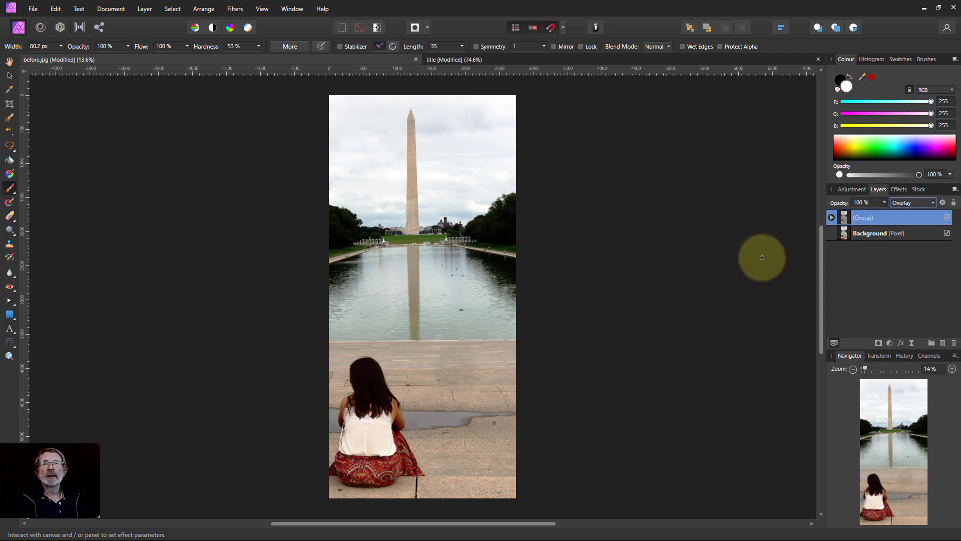